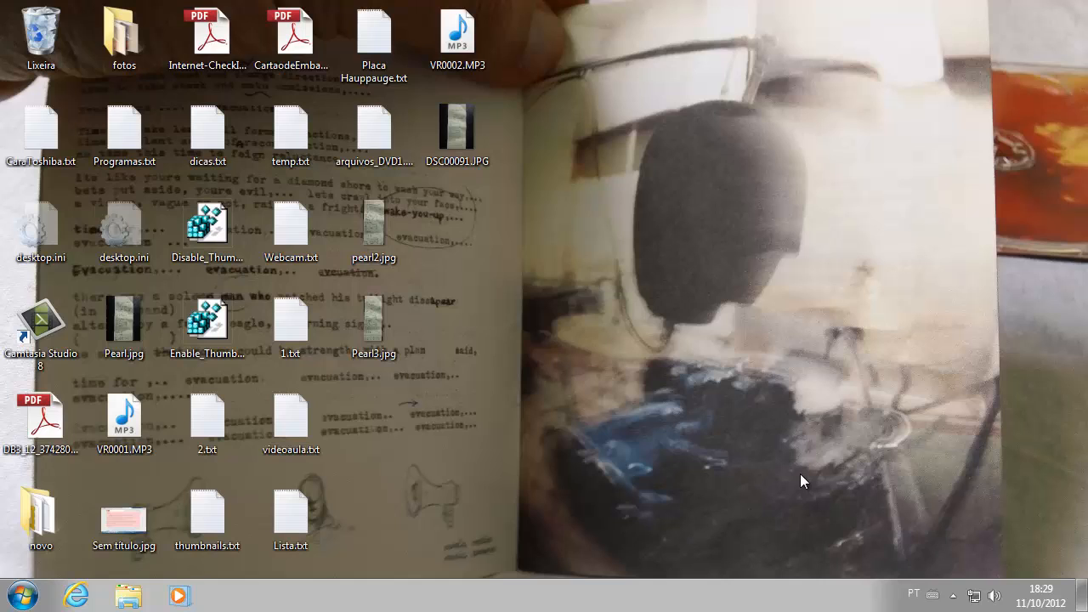
Step: Launch a Command Prompt window from the Start button
left_click(22, 594)
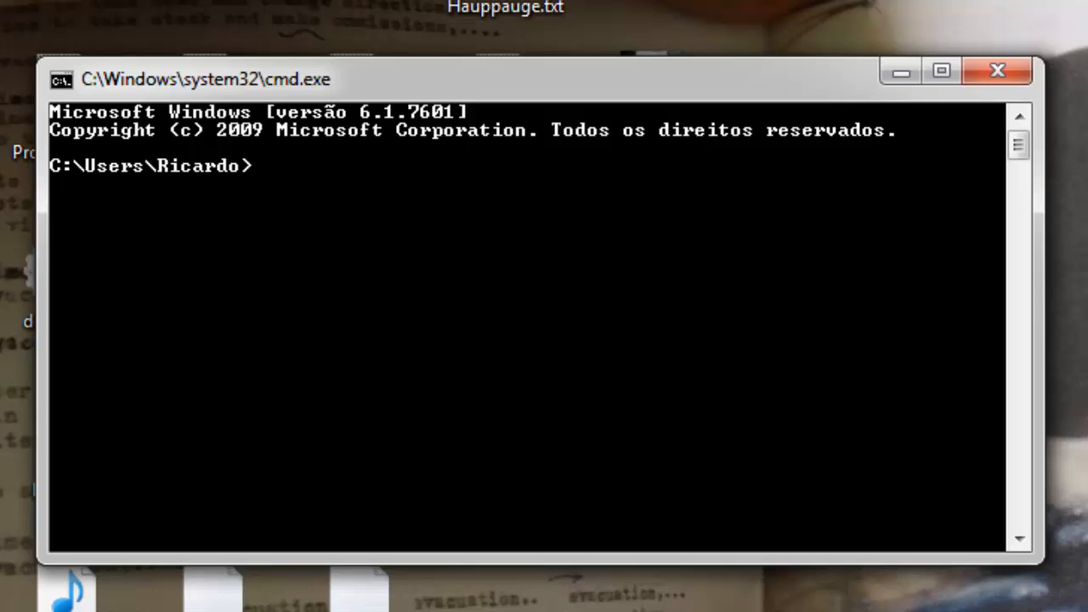
Step: Run 'whoami /user' to print the current account's name and SID
type("whoami")
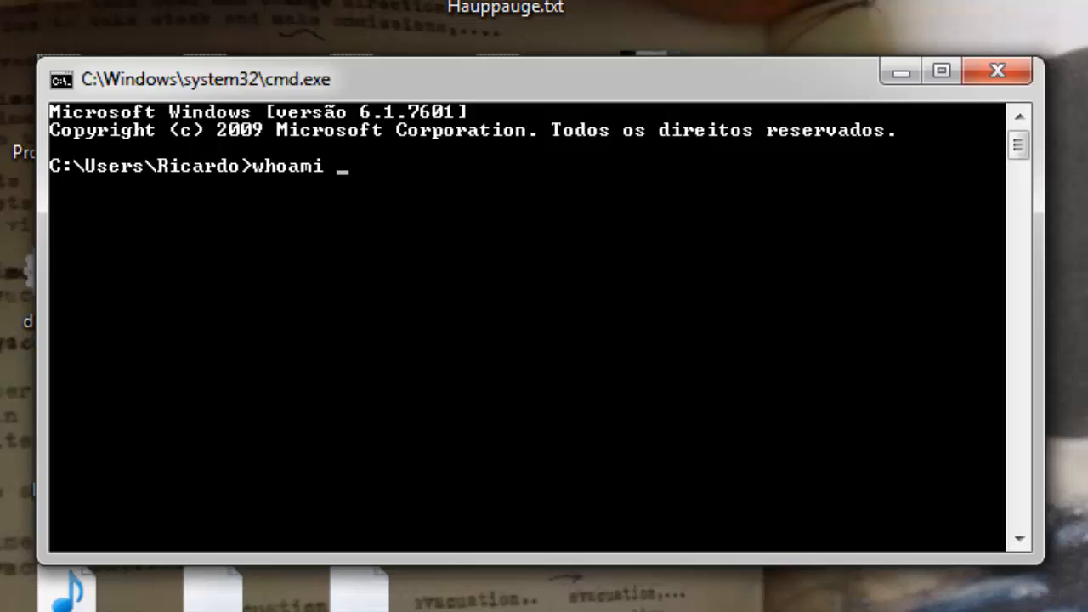
type("/")
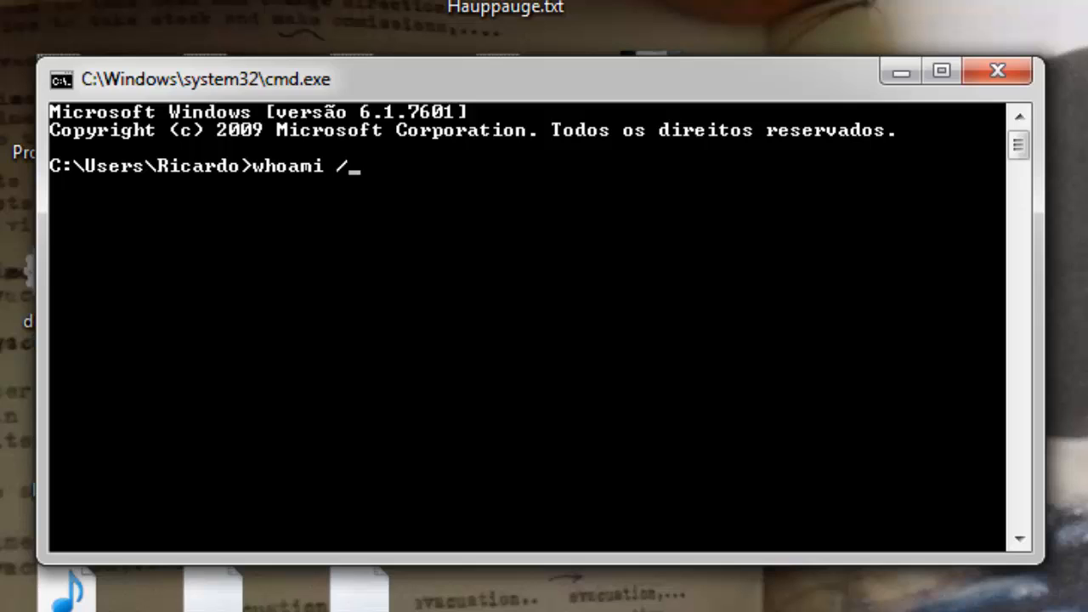
type("user")
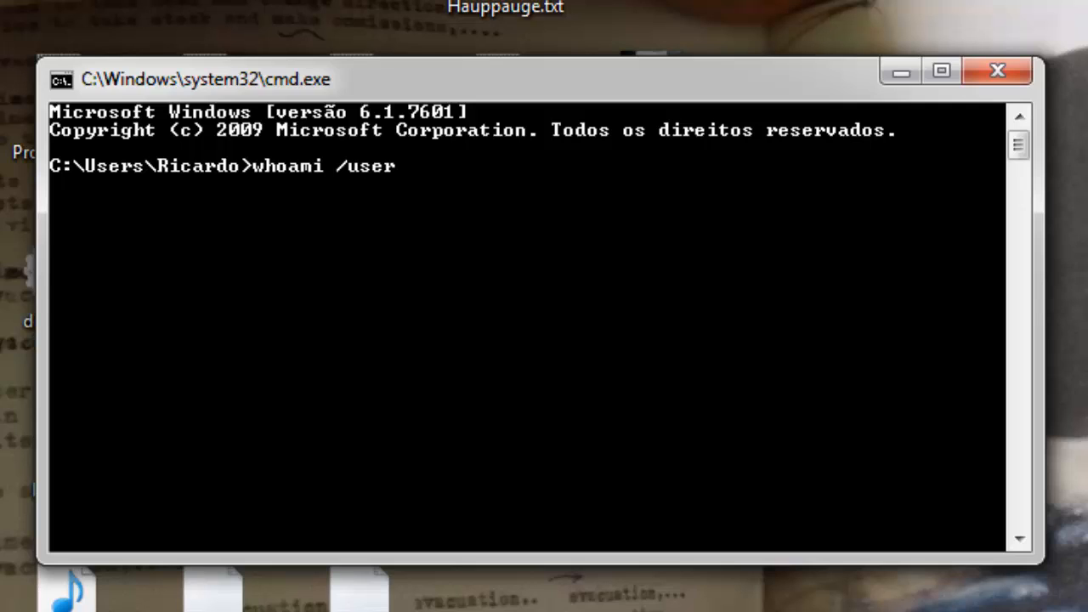
key("Return")
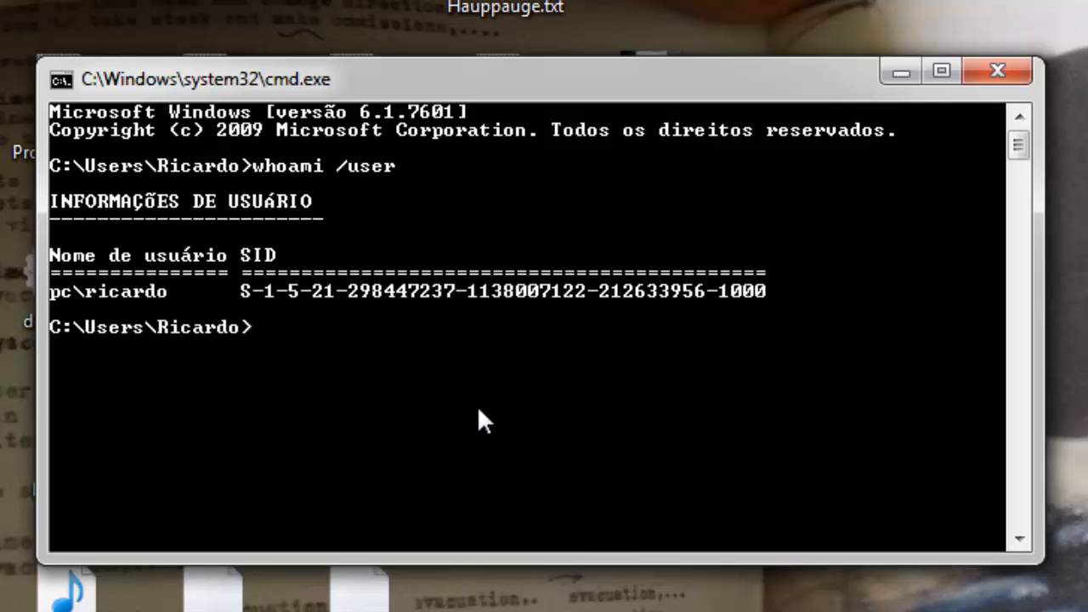
mouse_move(518, 331)
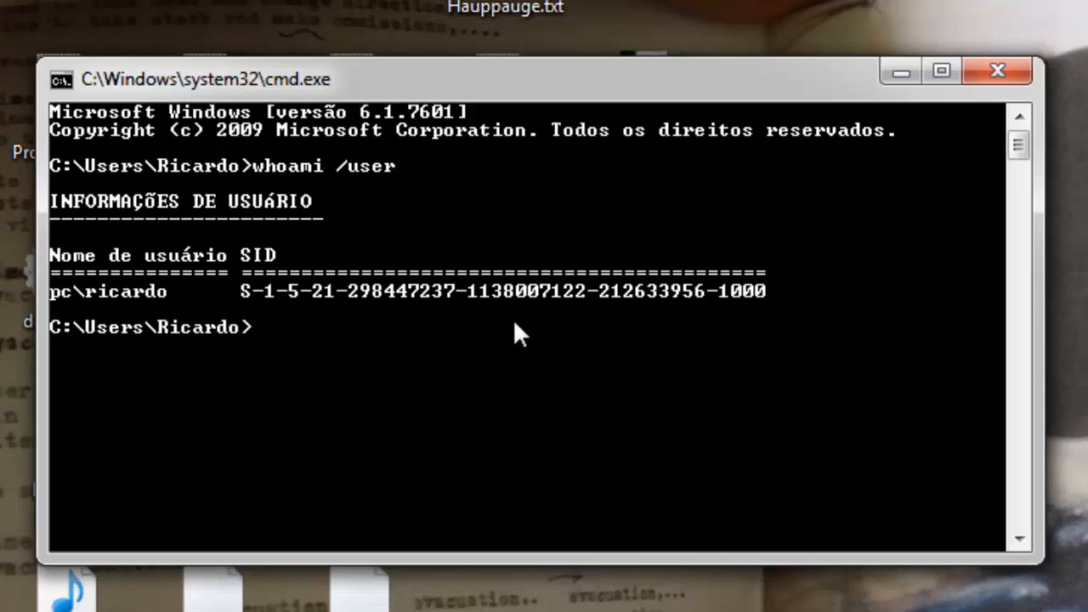
mouse_move(869, 527)
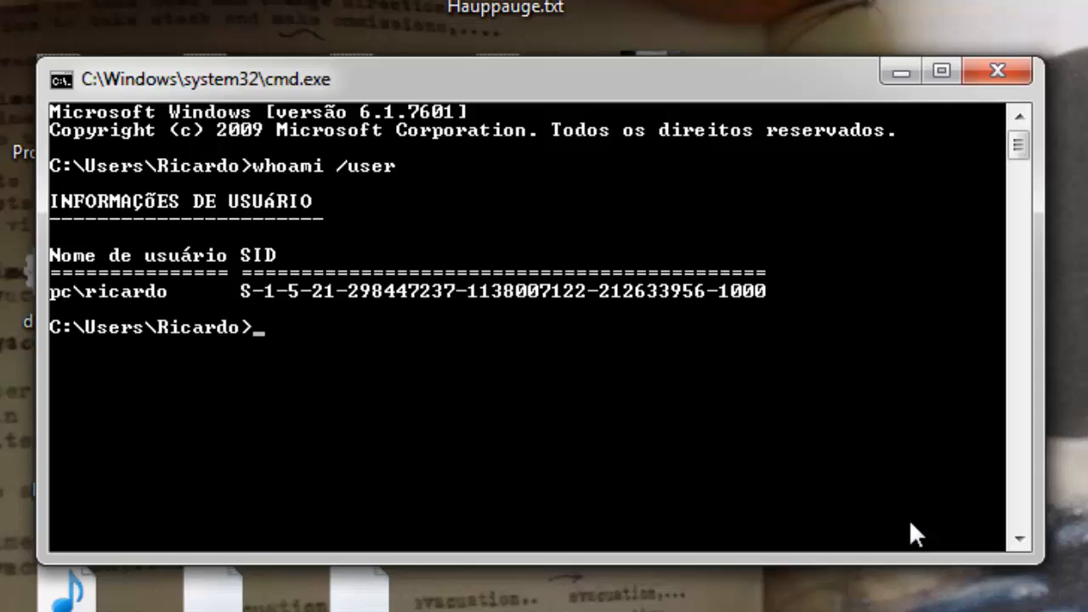
Step: Run 'wmic useraccount get name,sid' to list all local accounts with their SIDs
type("wmic")
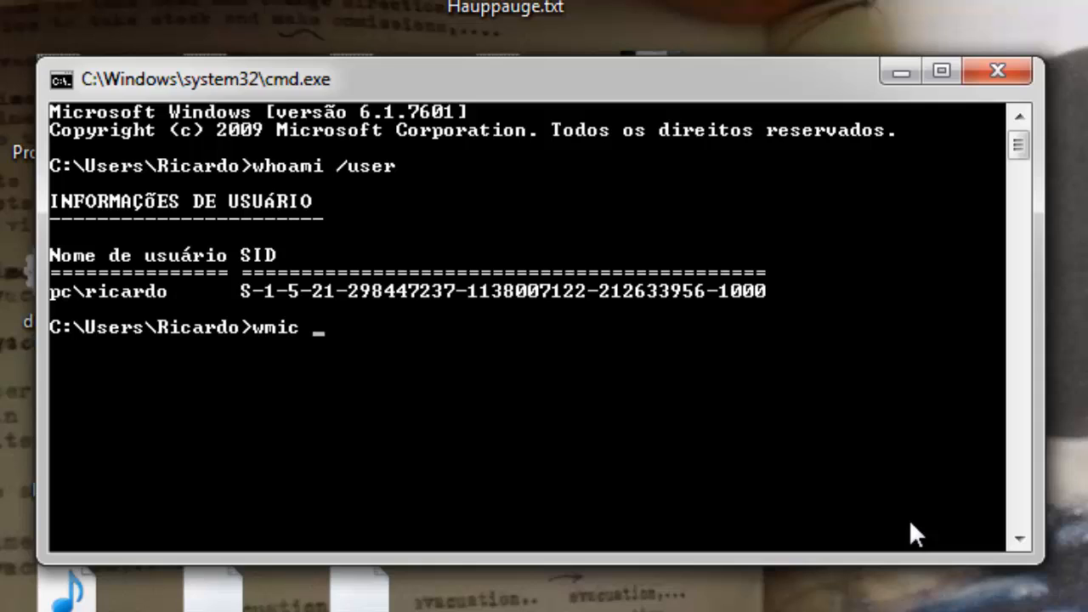
type("use")
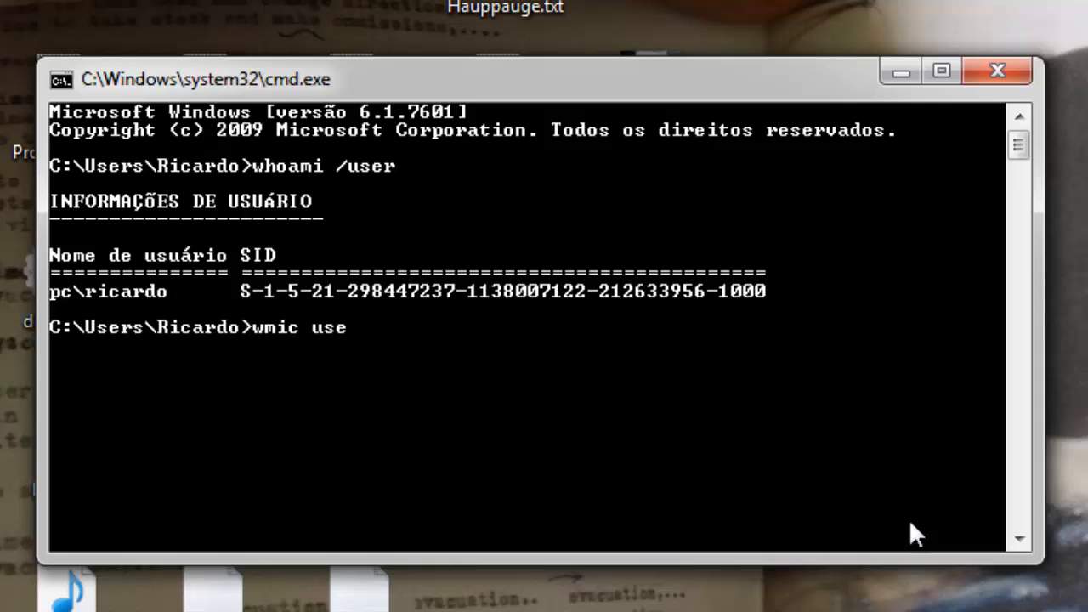
type("raccount")
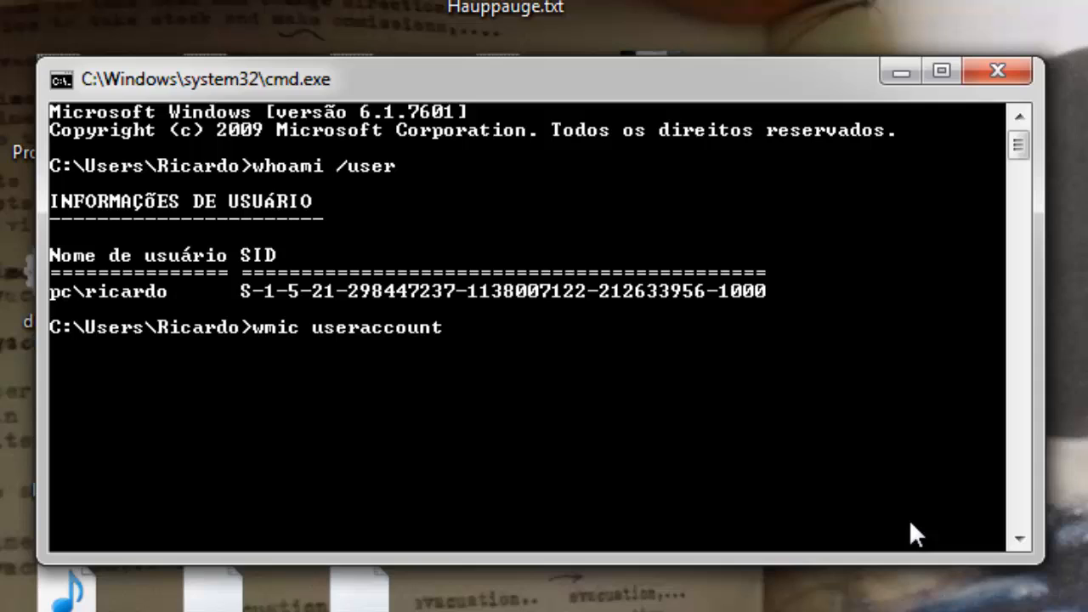
type("get")
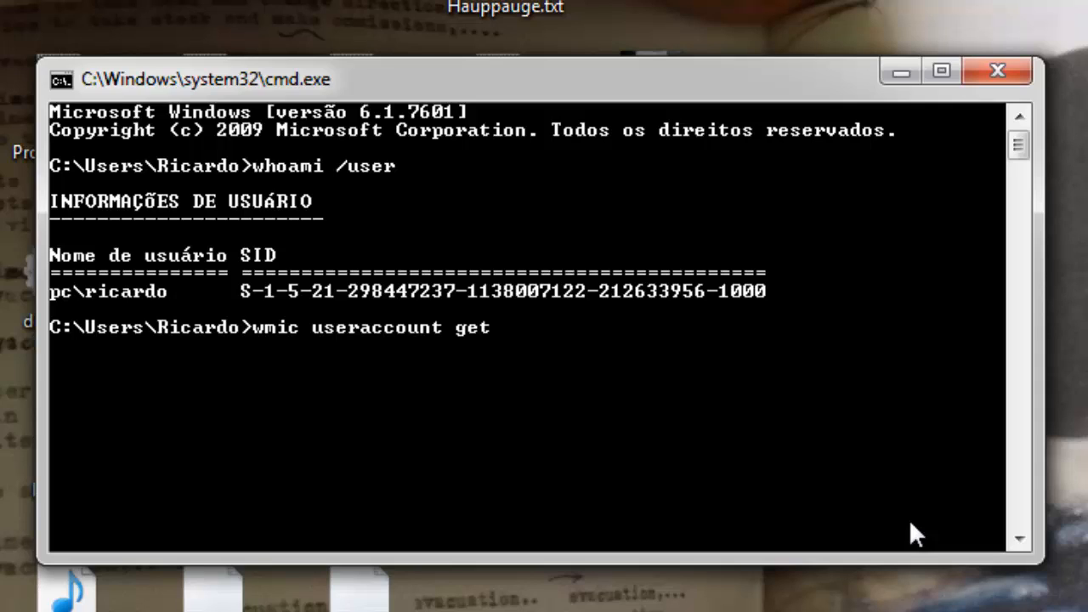
type("name")
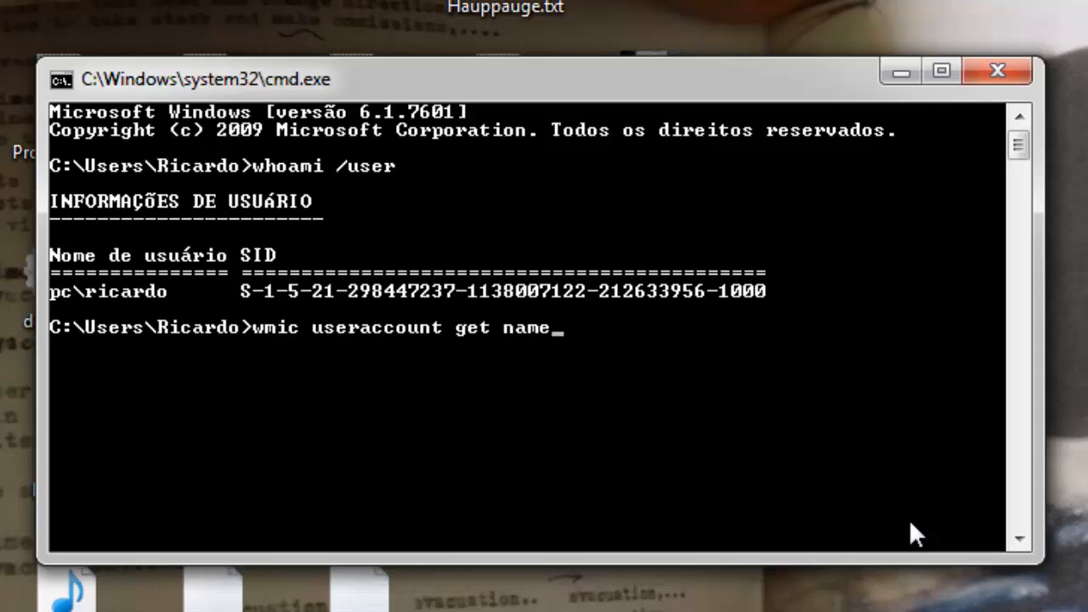
type(",sid")
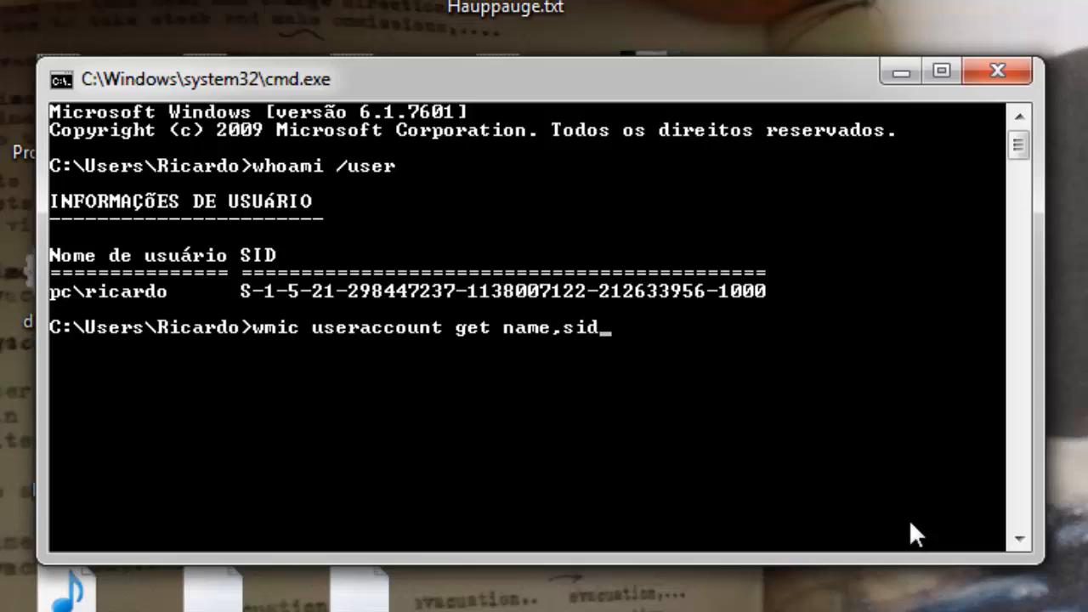
key("Return")
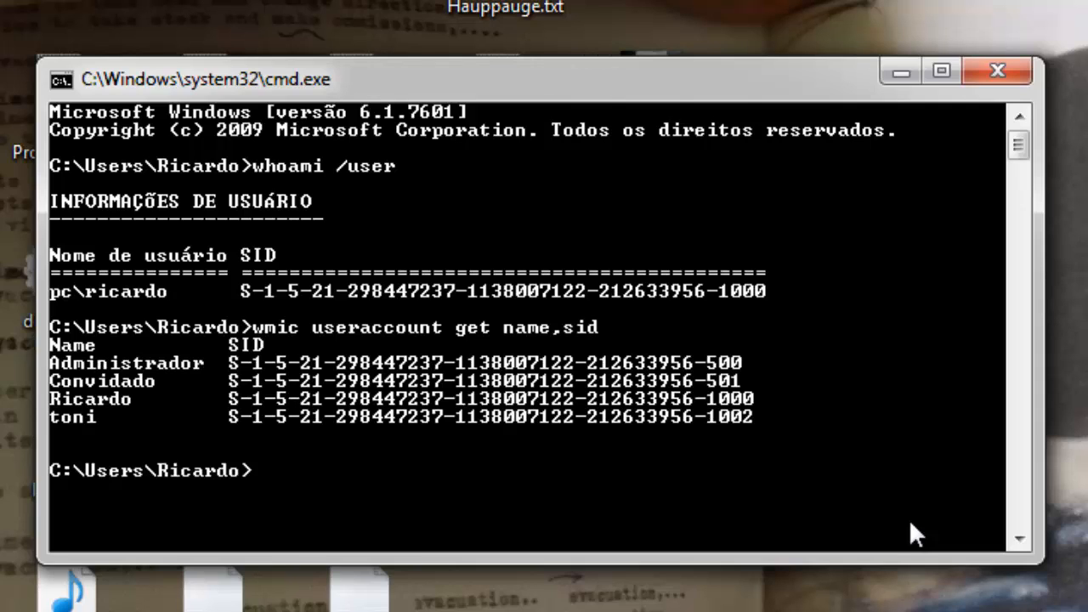
mouse_move(259, 364)
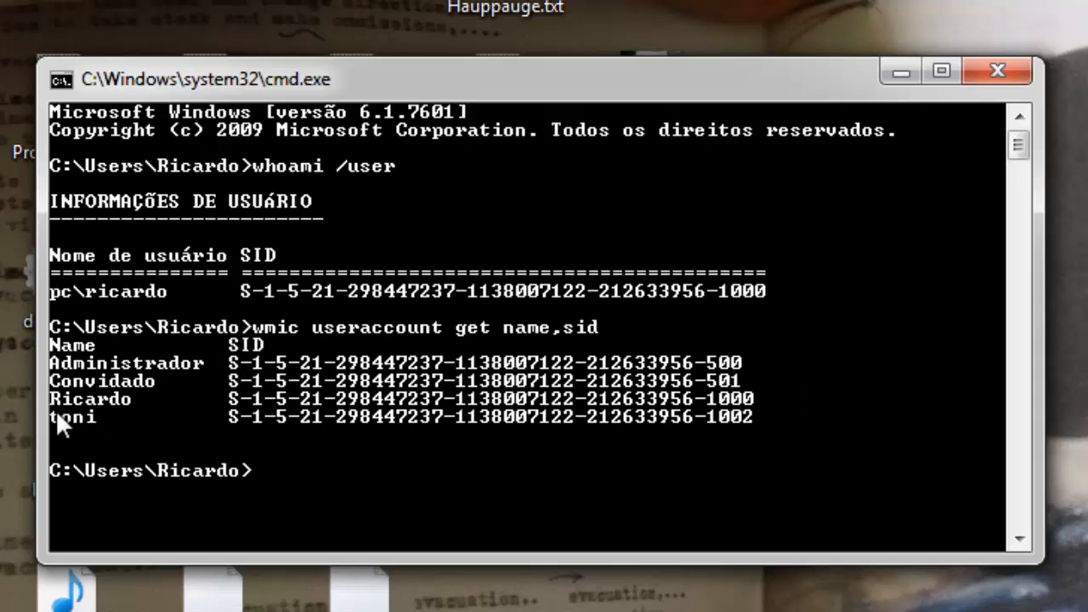
mouse_move(727, 387)
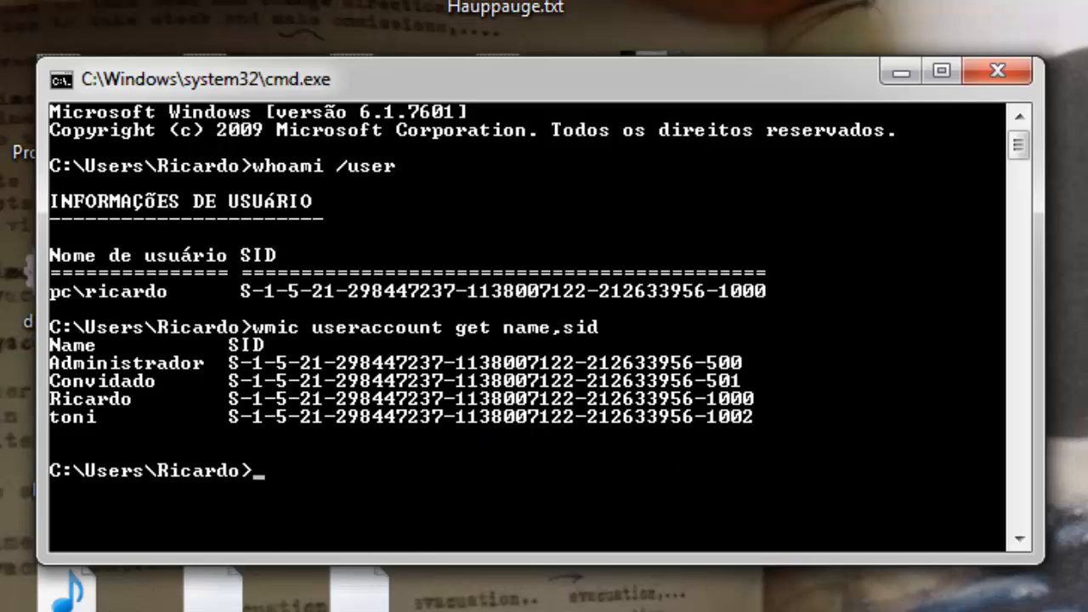
mouse_move(474, 512)
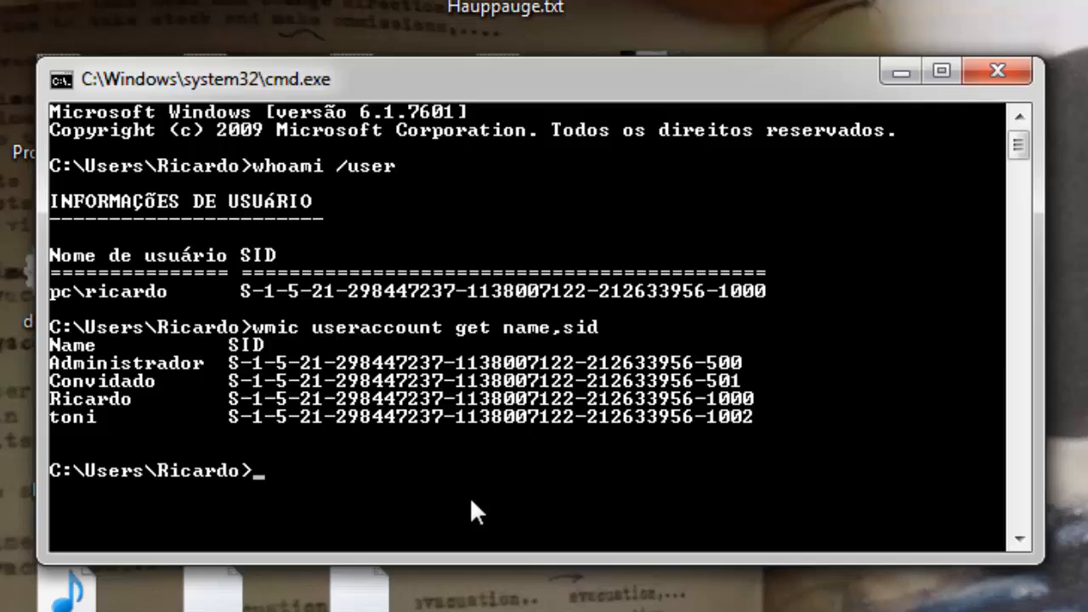
Step: Search 'reg' from the Start menu and open Registry Editor
left_click(21, 595)
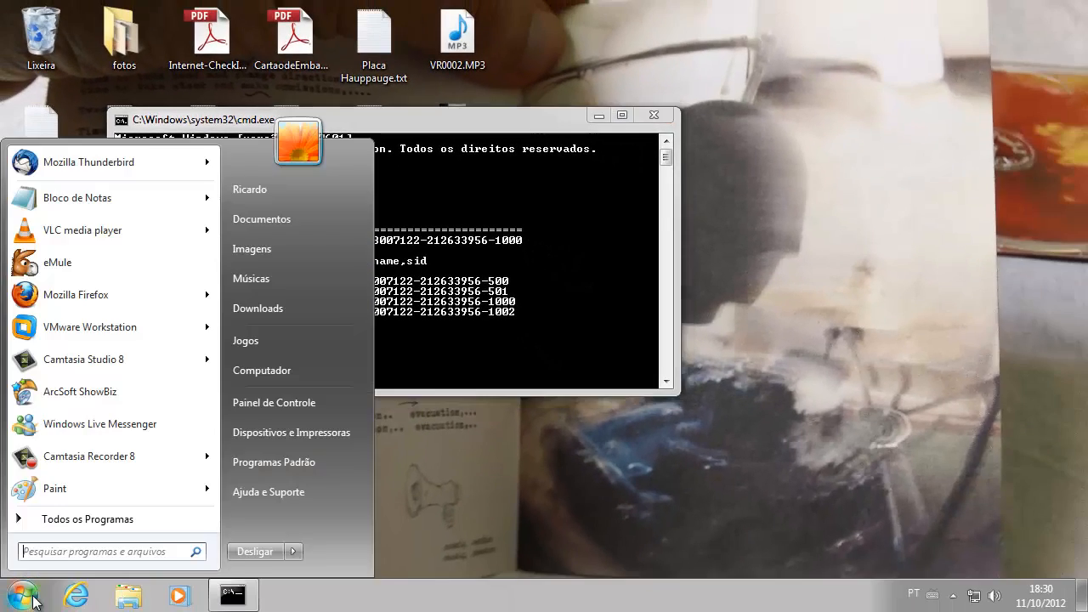
type("reg")
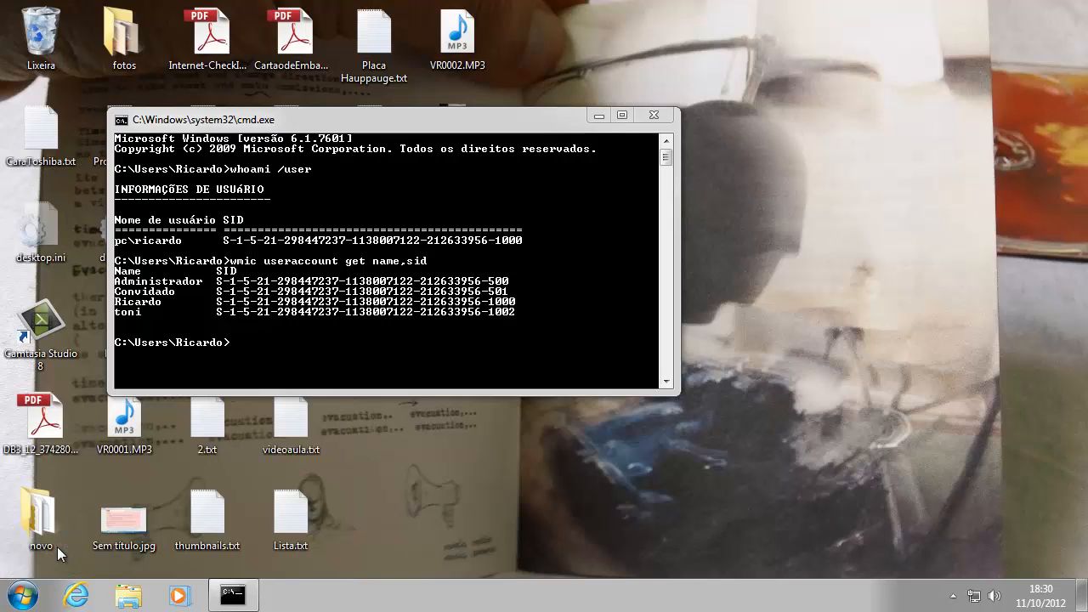
left_click(285, 594)
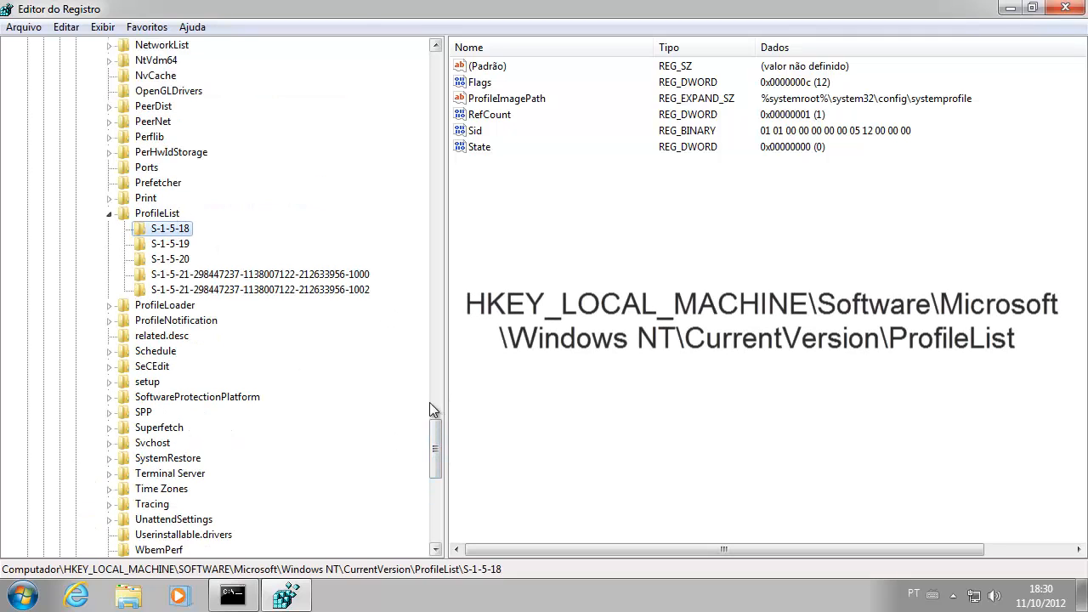
scroll("up", 3)
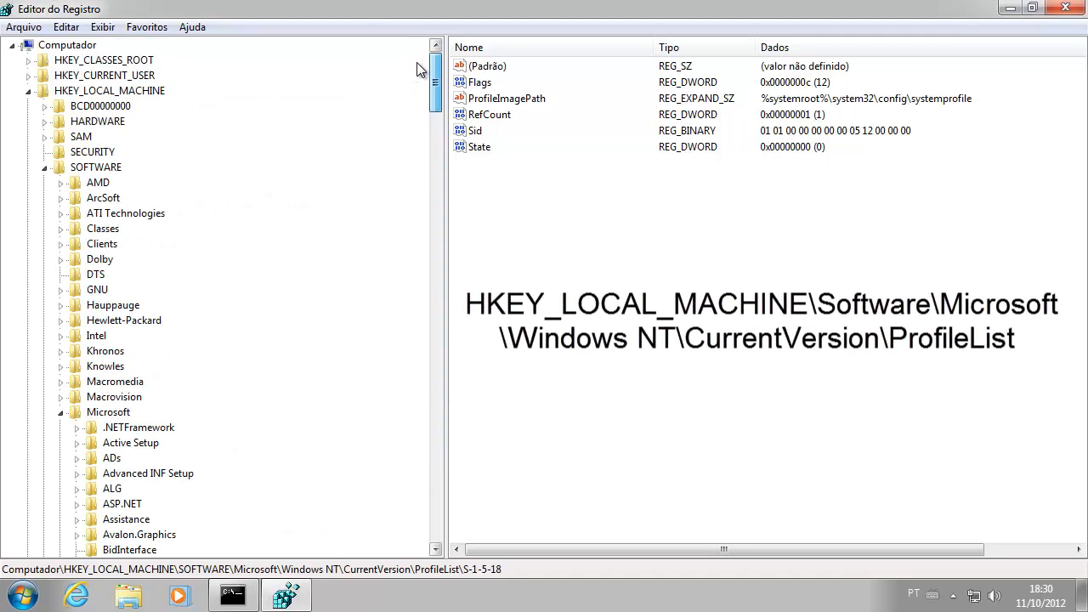
scroll("down", 3)
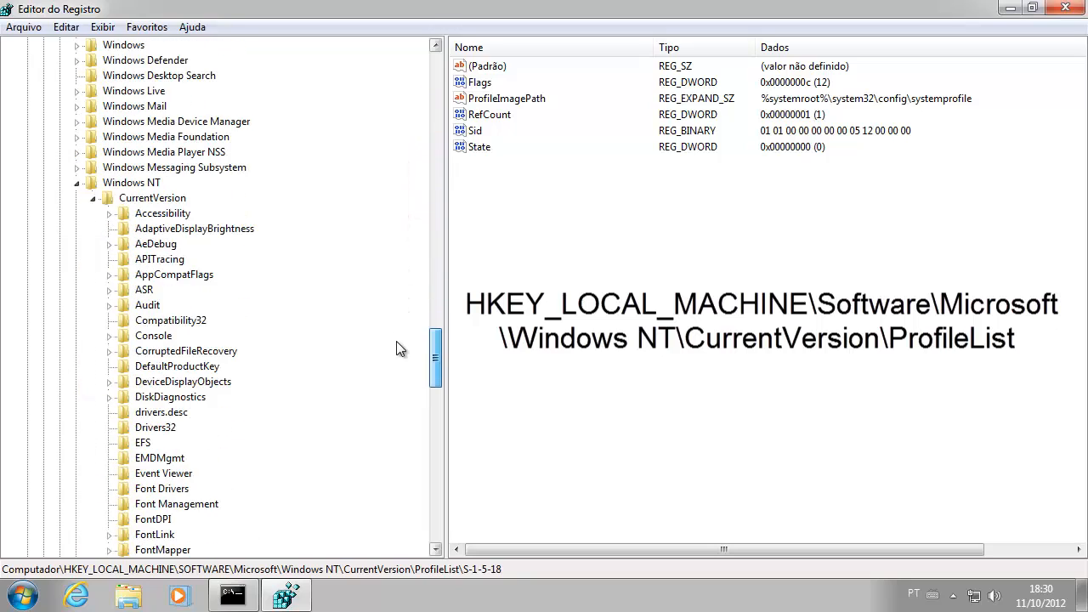
scroll("down", 3)
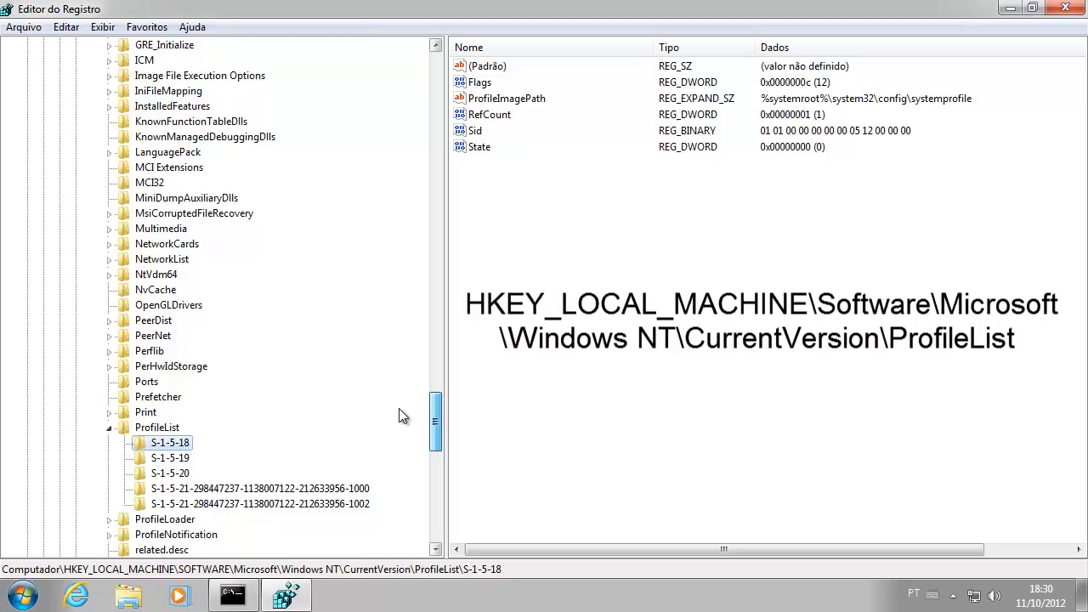
left_click(156, 335)
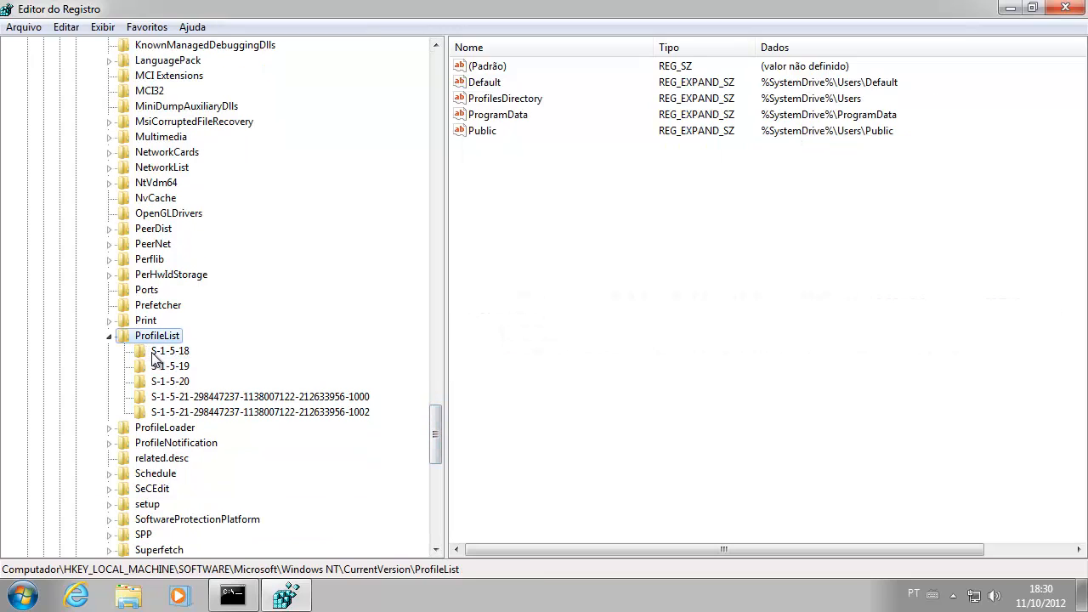
left_click(257, 412)
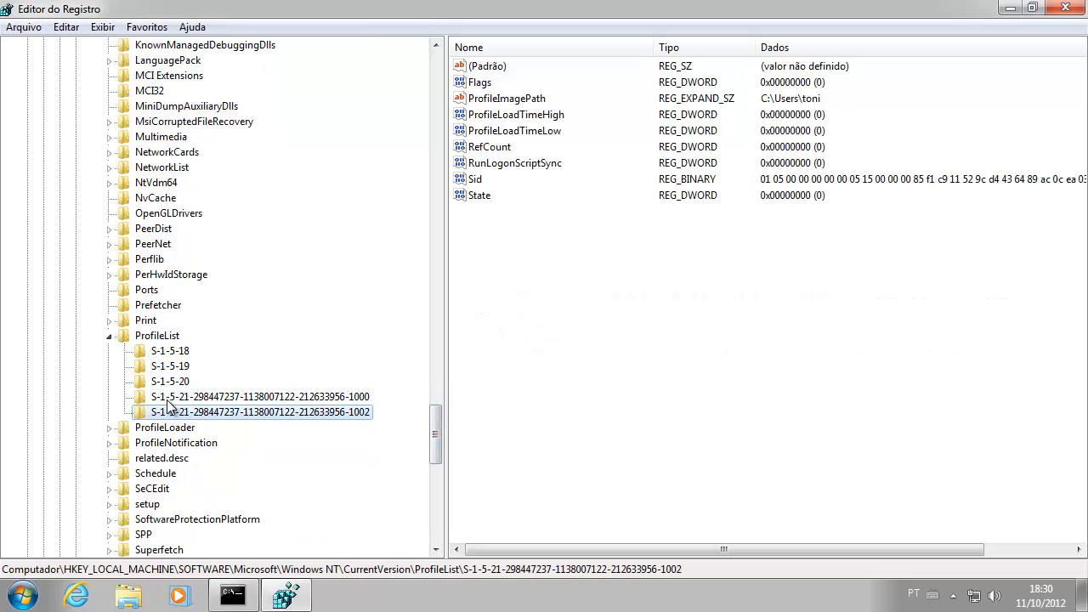
left_click(170, 350)
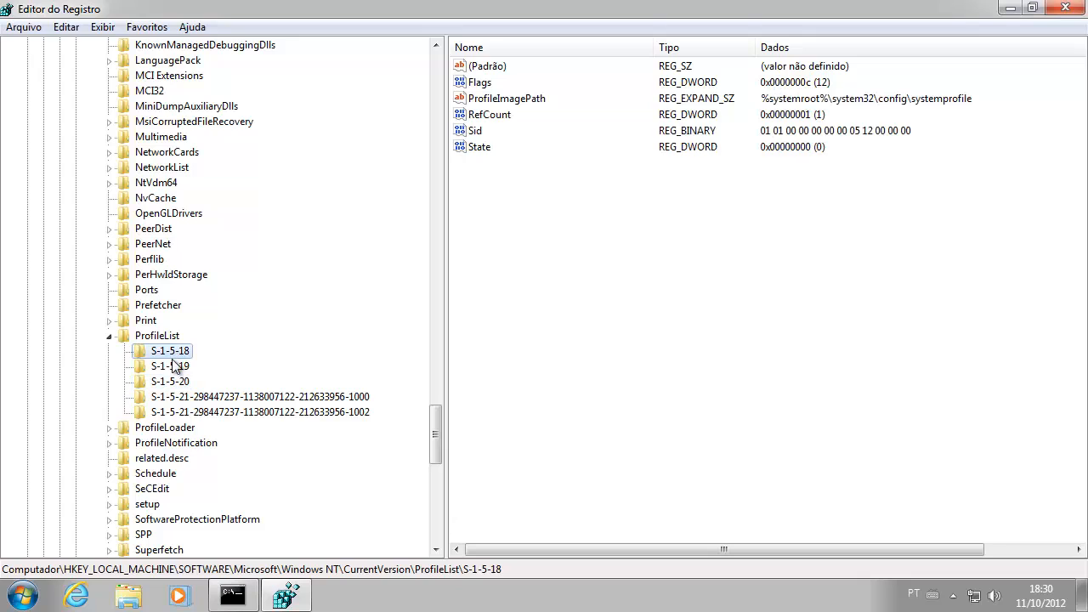
mouse_move(203, 349)
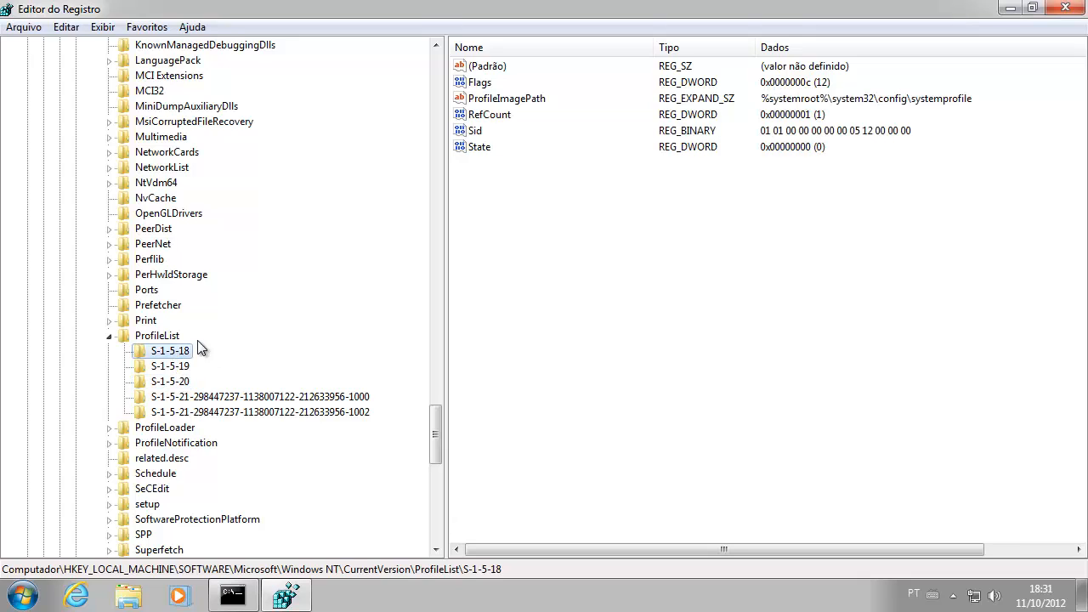
Step: Browse the S-1-5-19 and S-1-5-18 profile keys, then view the key ending in 1000
left_click(169, 365)
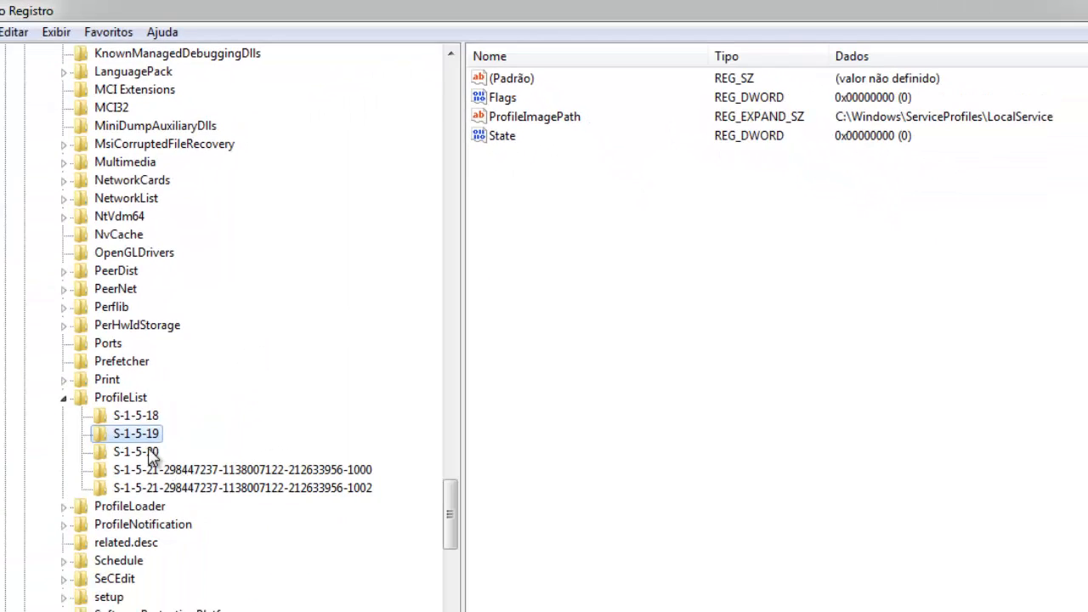
left_click(135, 415)
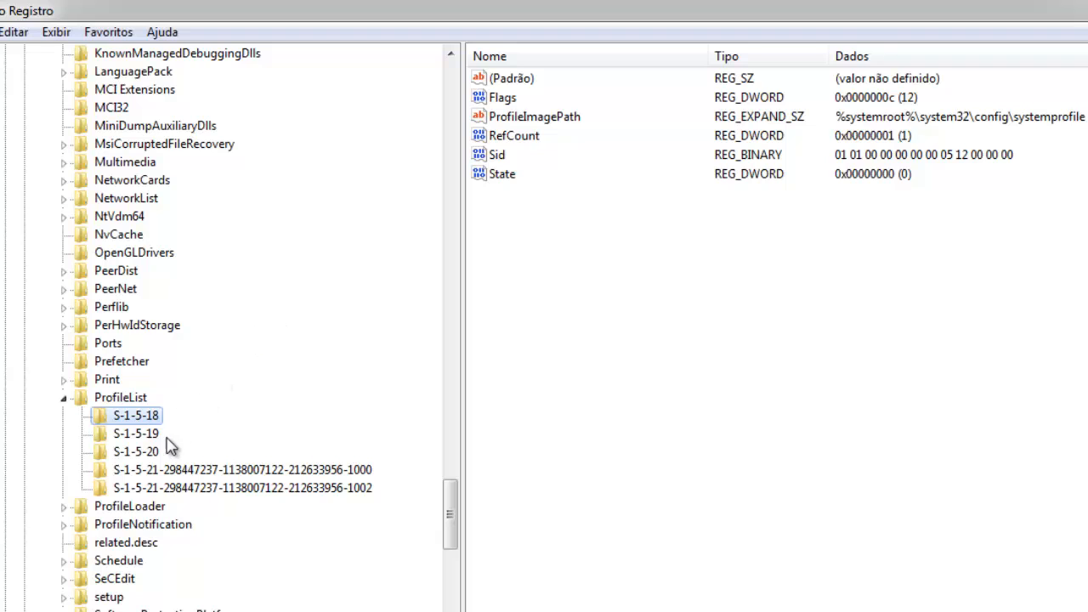
left_click(135, 434)
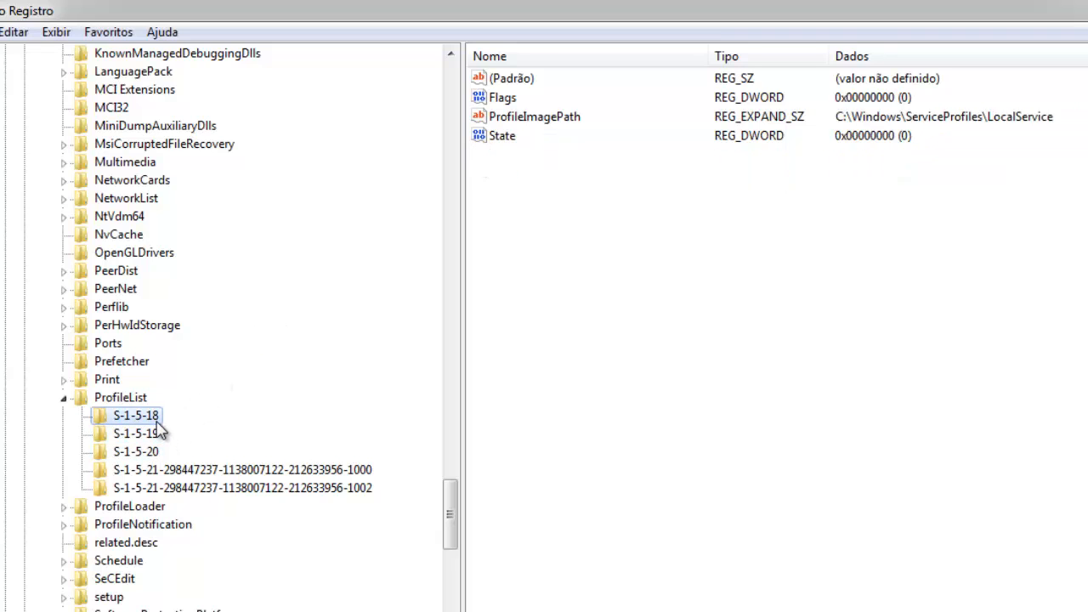
left_click(135, 434)
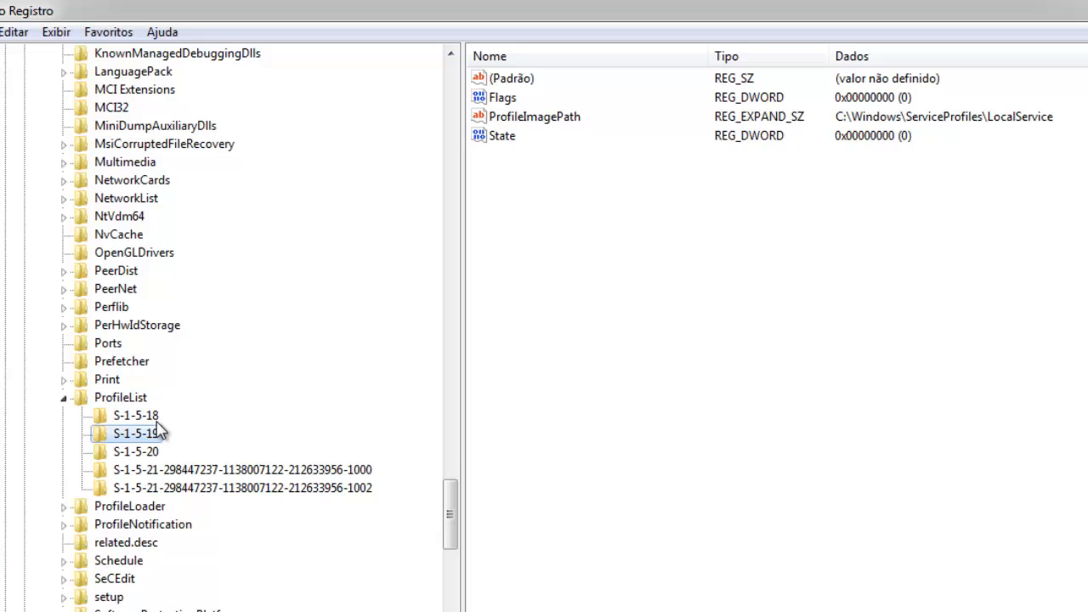
left_click(241, 469)
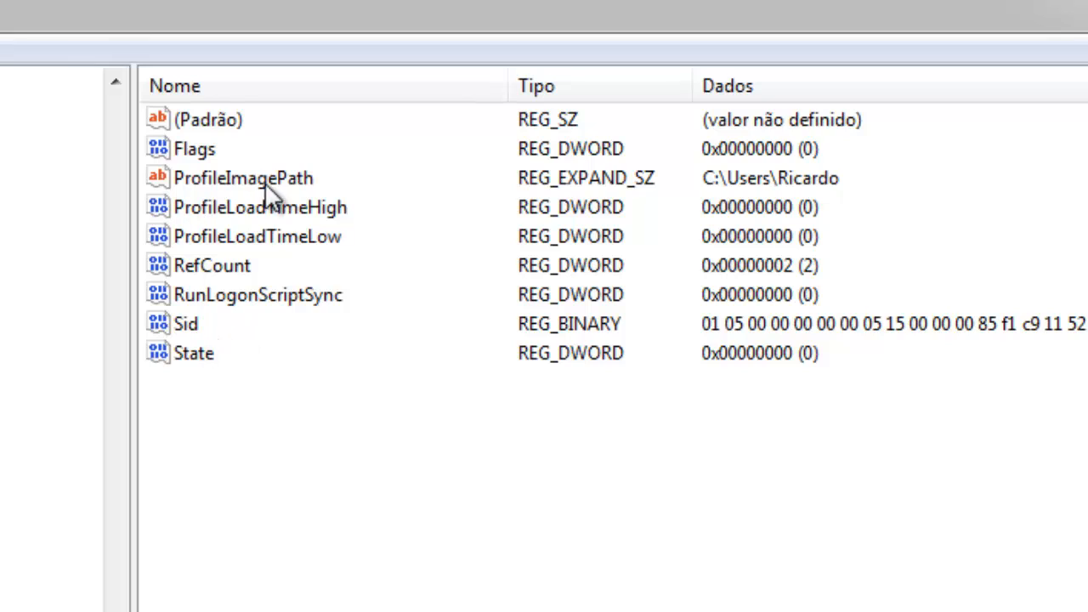
mouse_move(294, 191)
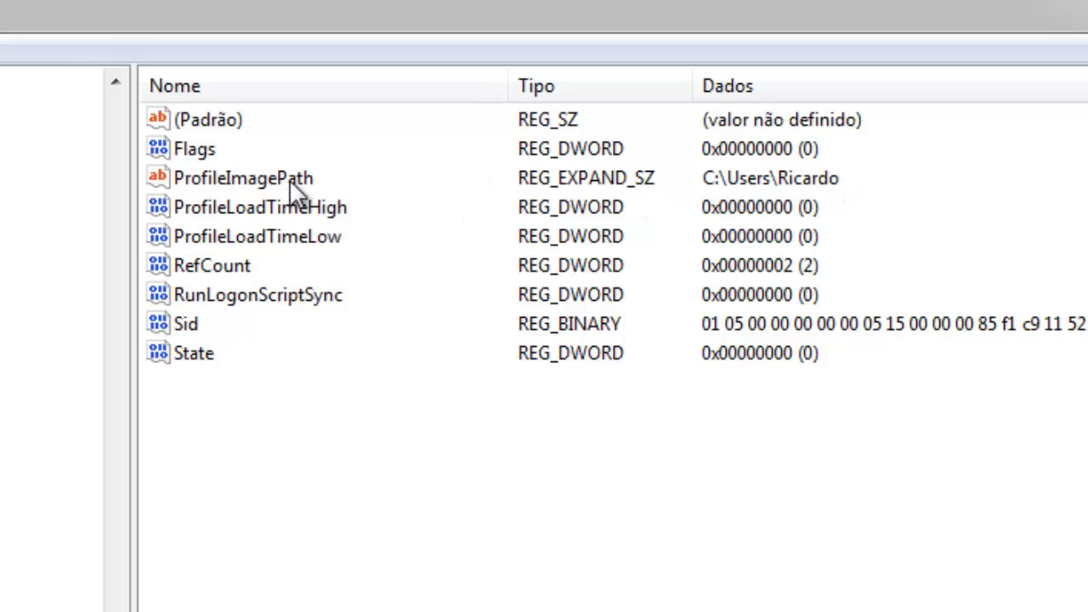
mouse_move(731, 204)
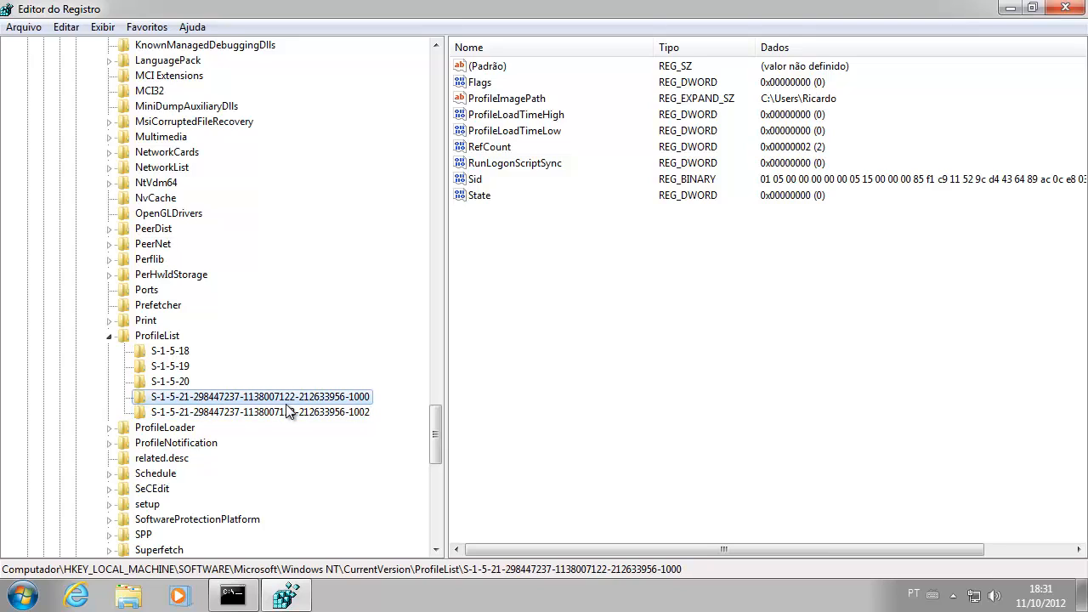
mouse_move(168, 365)
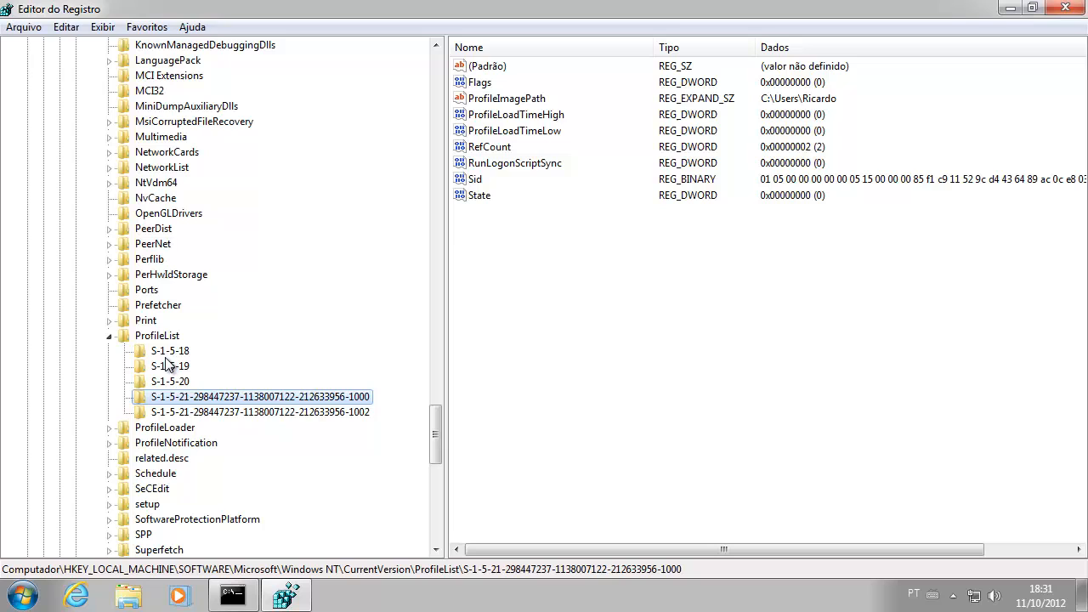
mouse_move(204, 355)
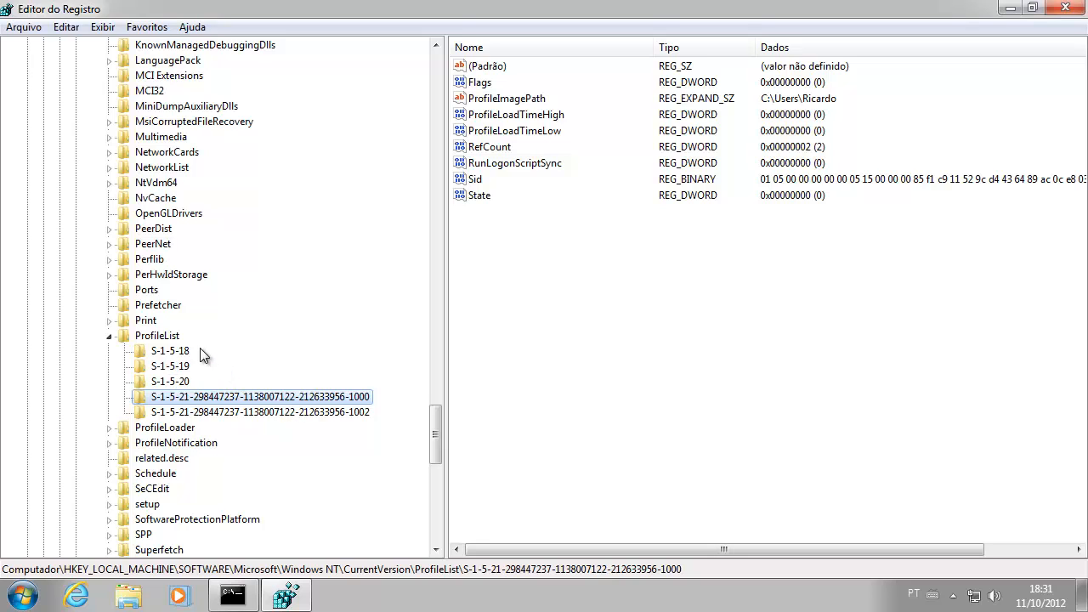
mouse_move(250, 571)
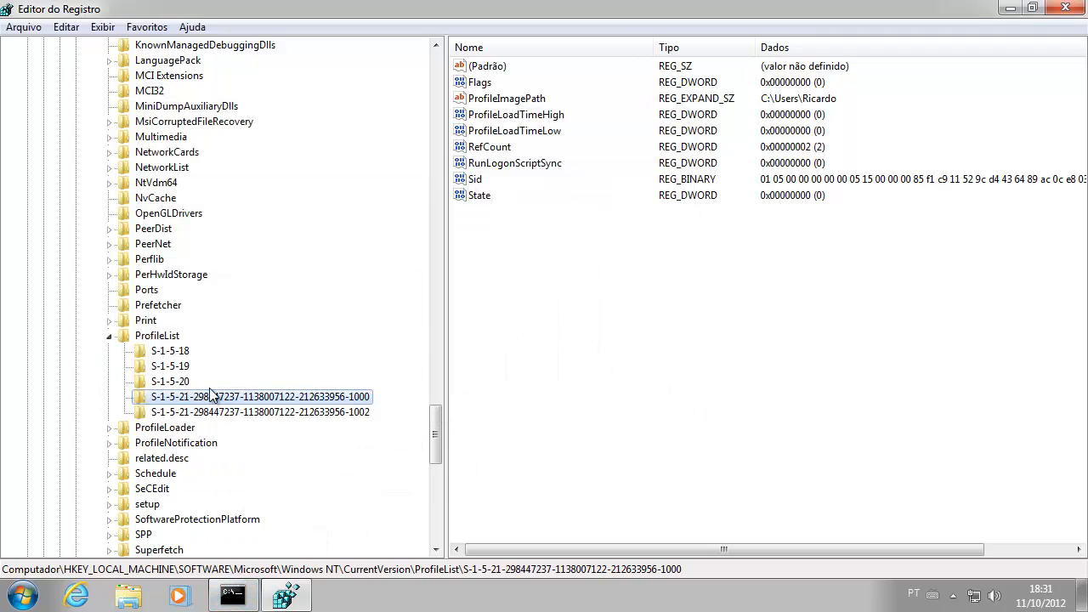
Step: Bring the Command Prompt window with the whoami and wmic SID output to the front
left_click(232, 594)
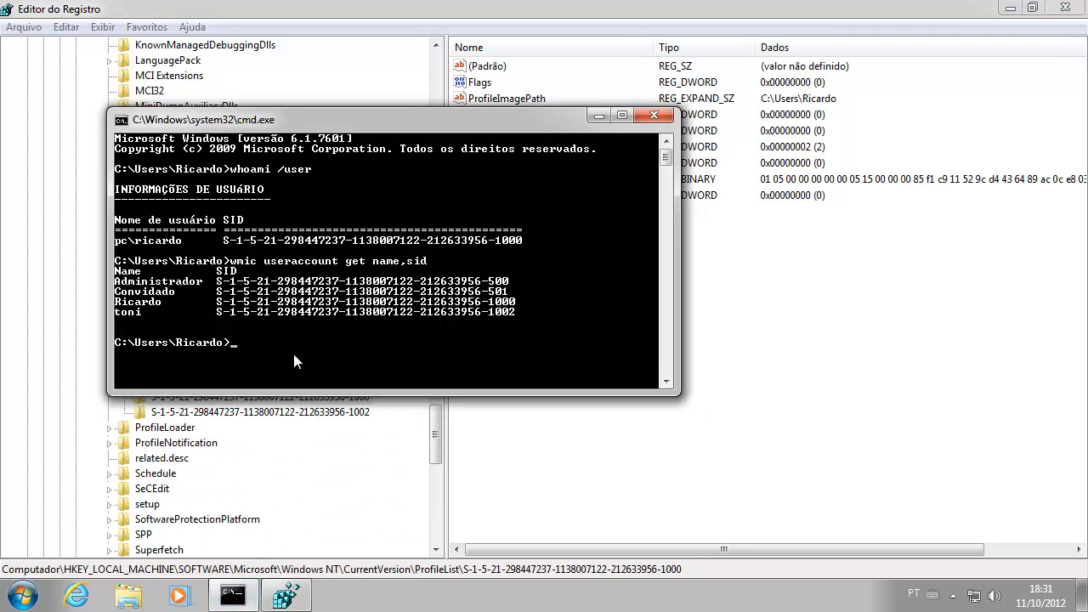